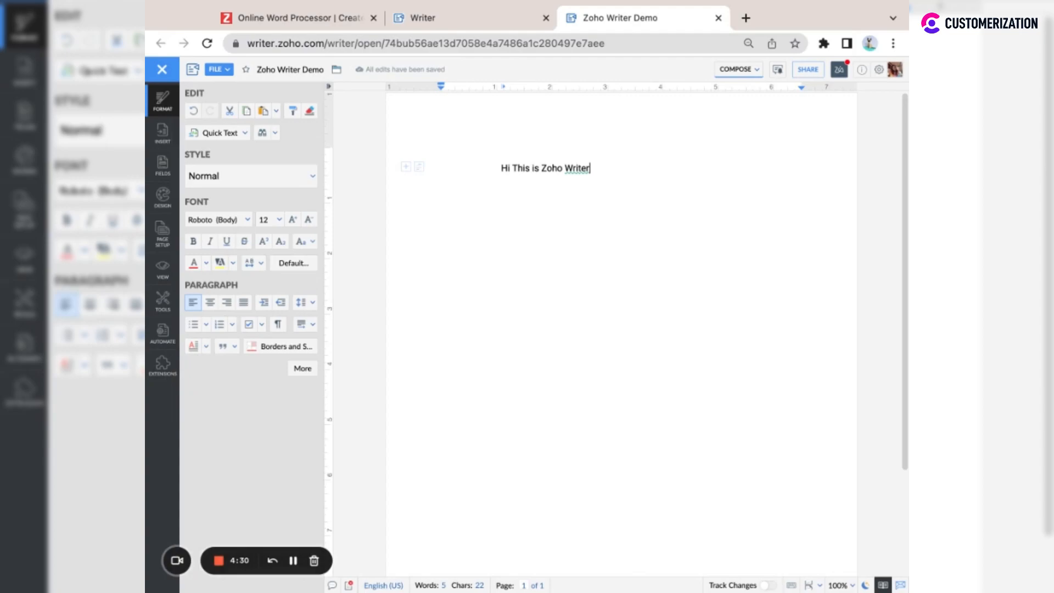
pyautogui.moveTo(554, 346)
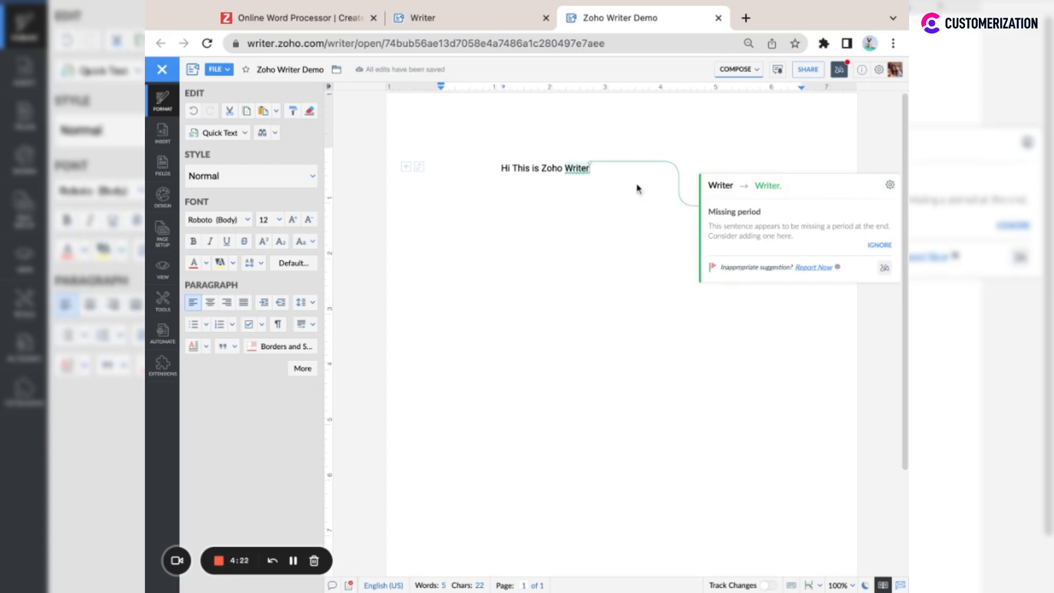
# Accept the grammar suggestion that adds the period after 'Writer'
pyautogui.click(767, 185)
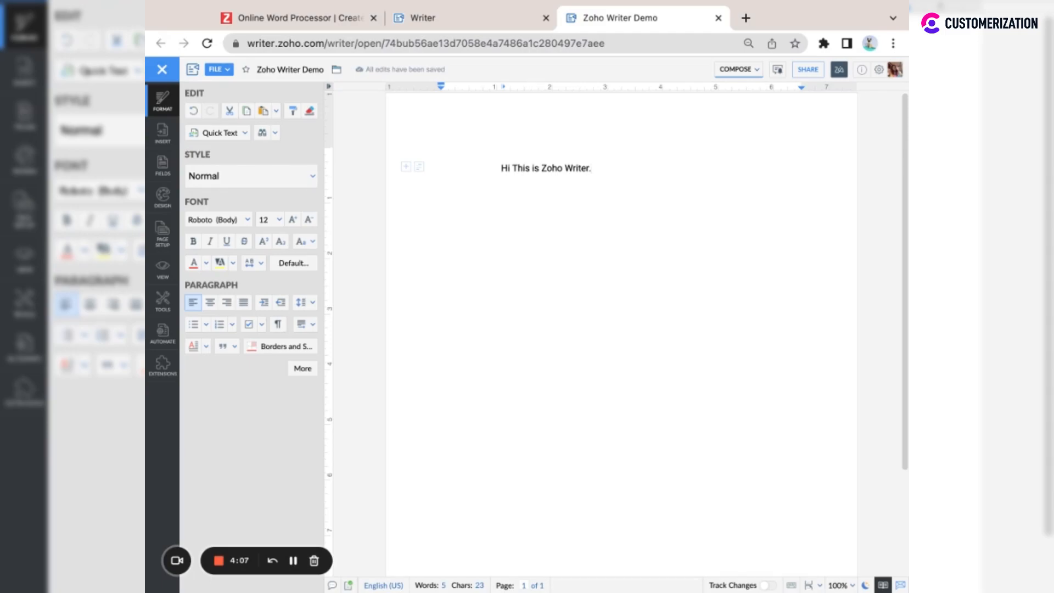
pyautogui.moveTo(743, 368)
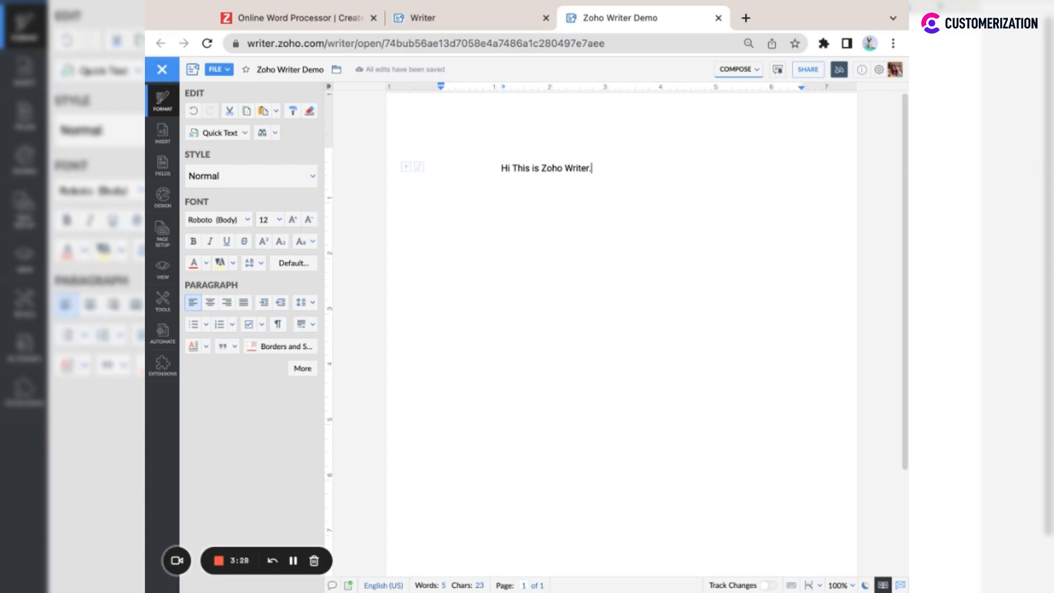
pyautogui.moveTo(450, 228)
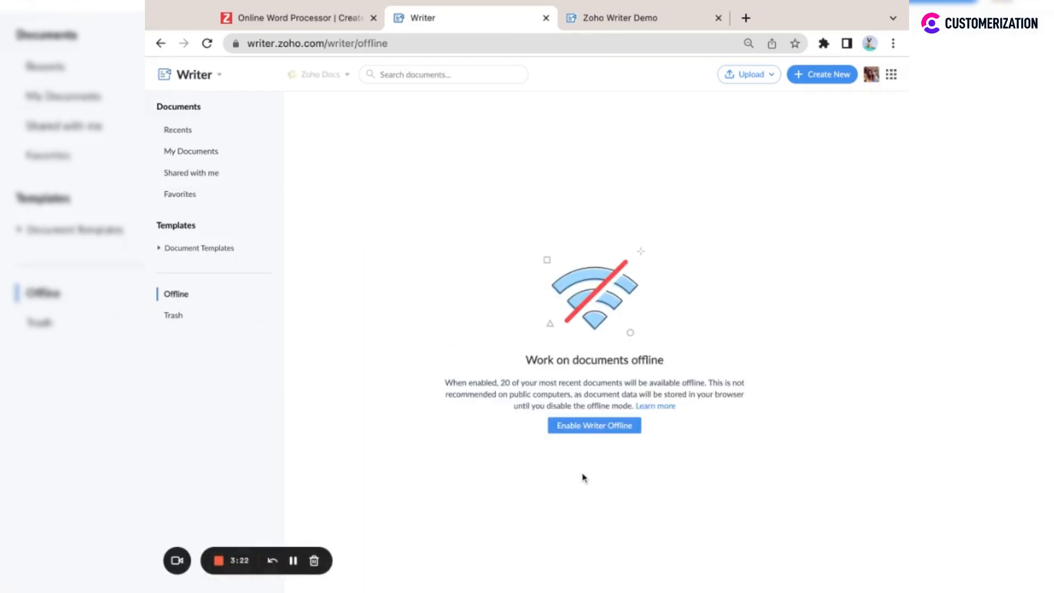
pyautogui.moveTo(593, 425)
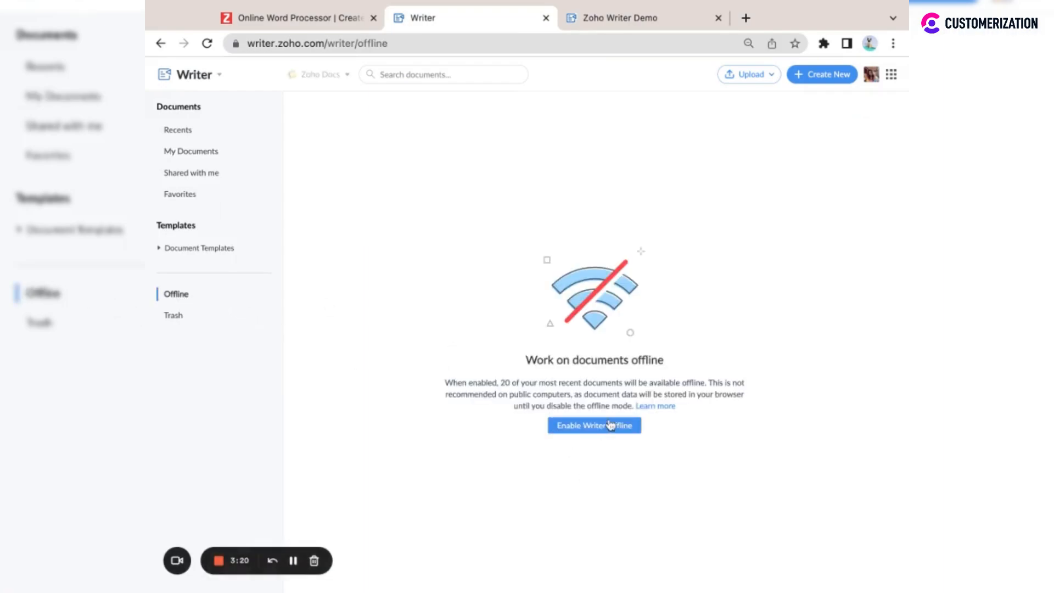
# Enable Writer Offline and dismiss the confirmation so the demo document is available offline
pyautogui.click(594, 425)
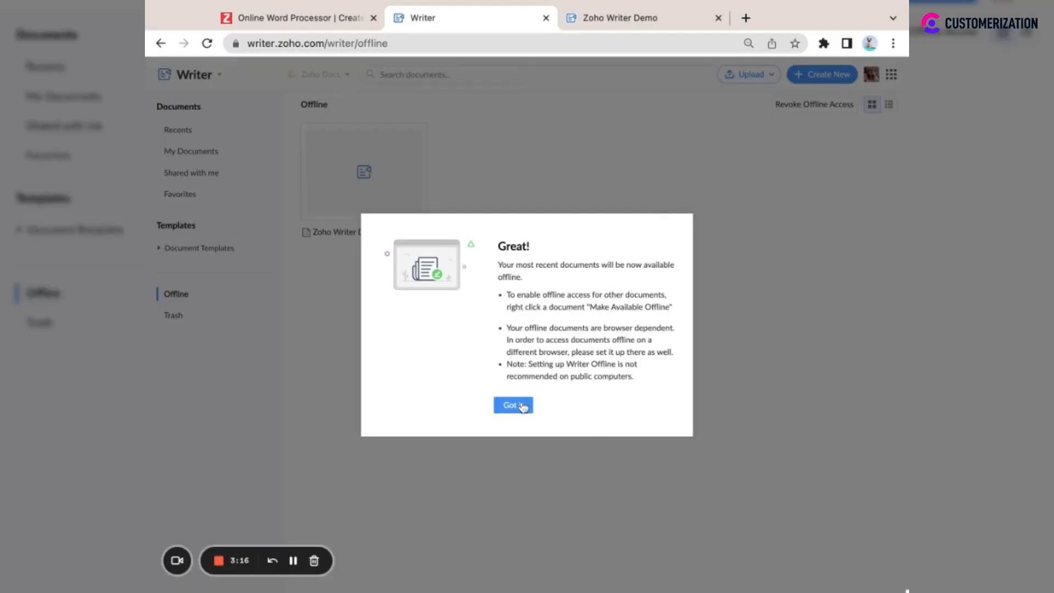
pyautogui.click(513, 404)
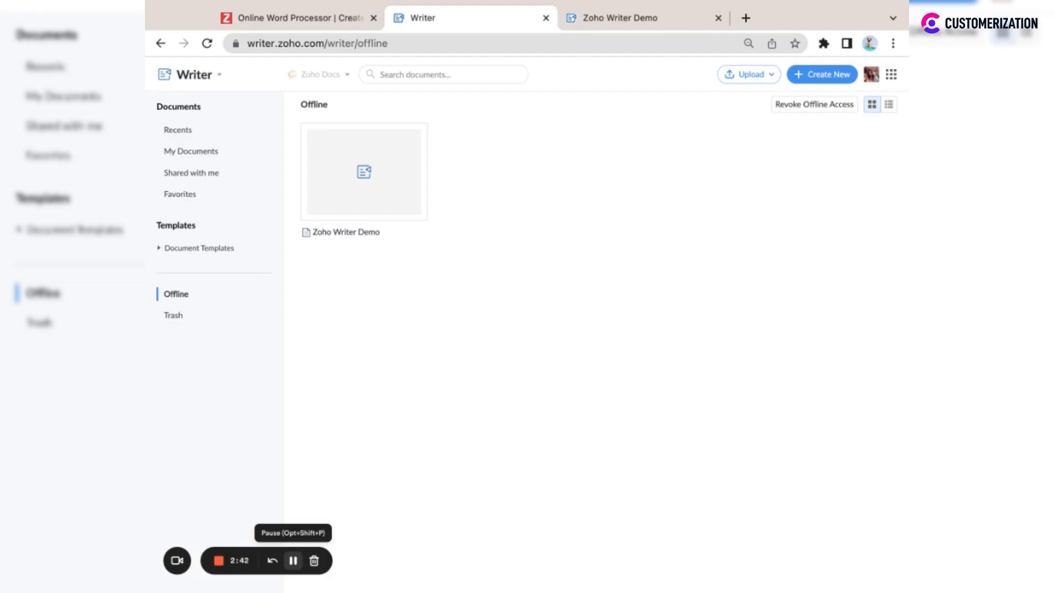
# Return to the Zoho Writer Demo document and open the Compose/Review/Distribute mode list
pyautogui.doubleClick(363, 171)
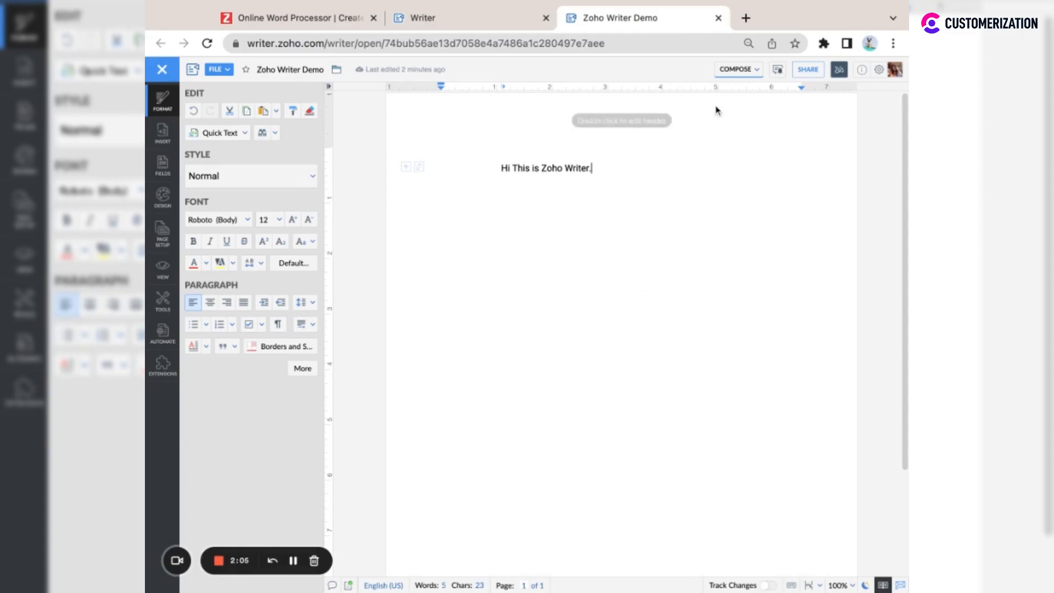
pyautogui.click(737, 69)
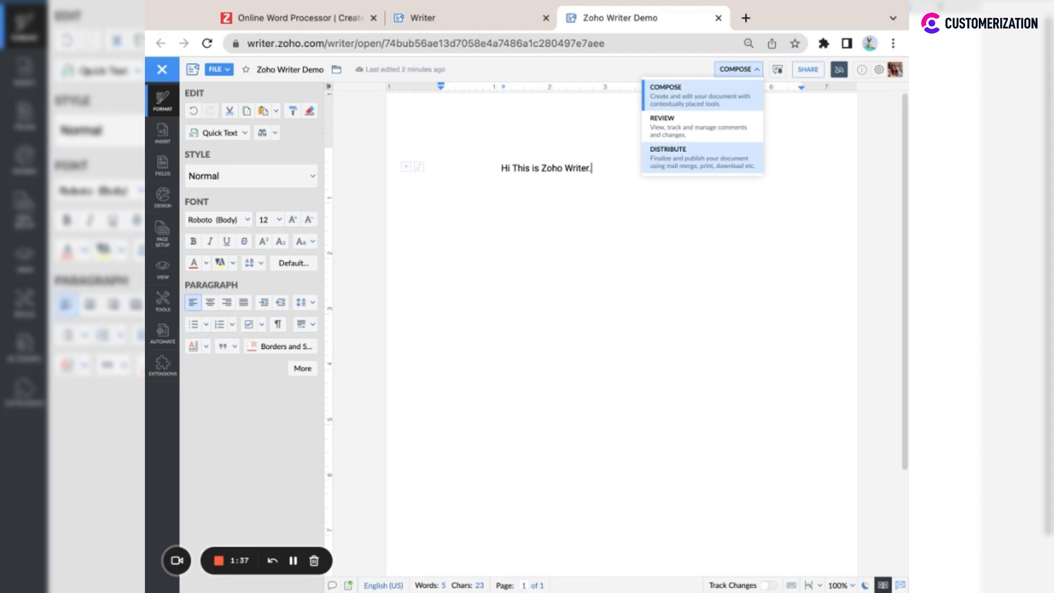
pyautogui.moveTo(452, 302)
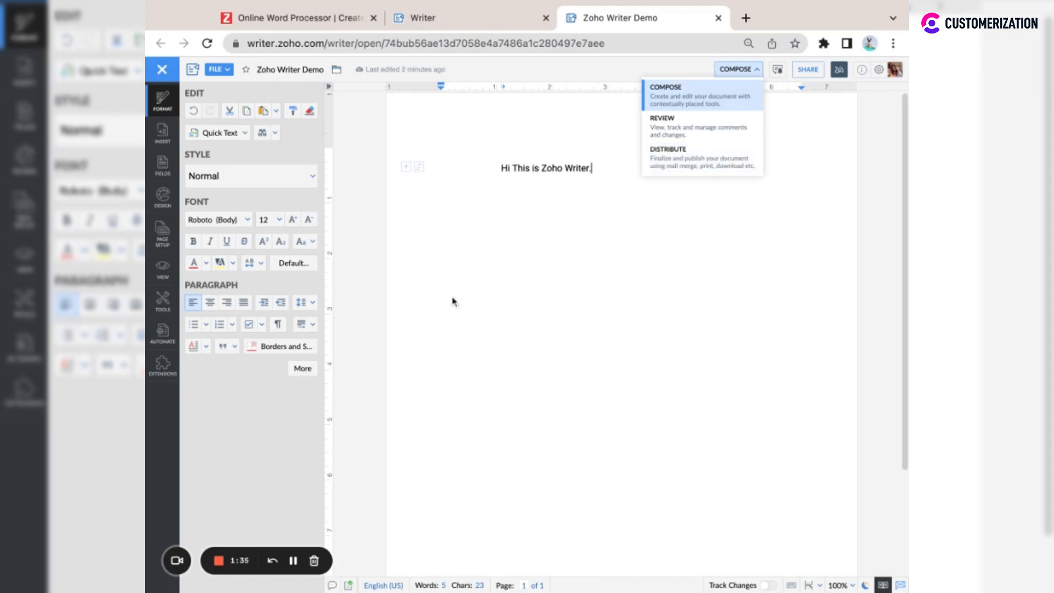